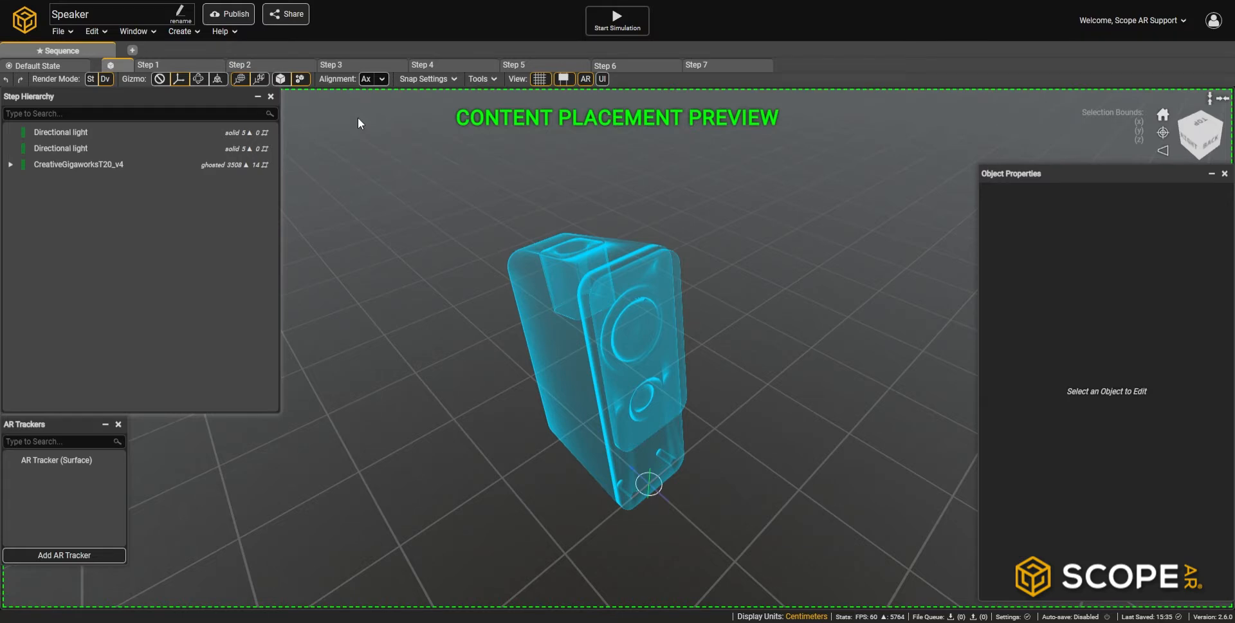
Step: Preview the scenario's steps including the driver labels, then return to the default state
left_click(149, 64)
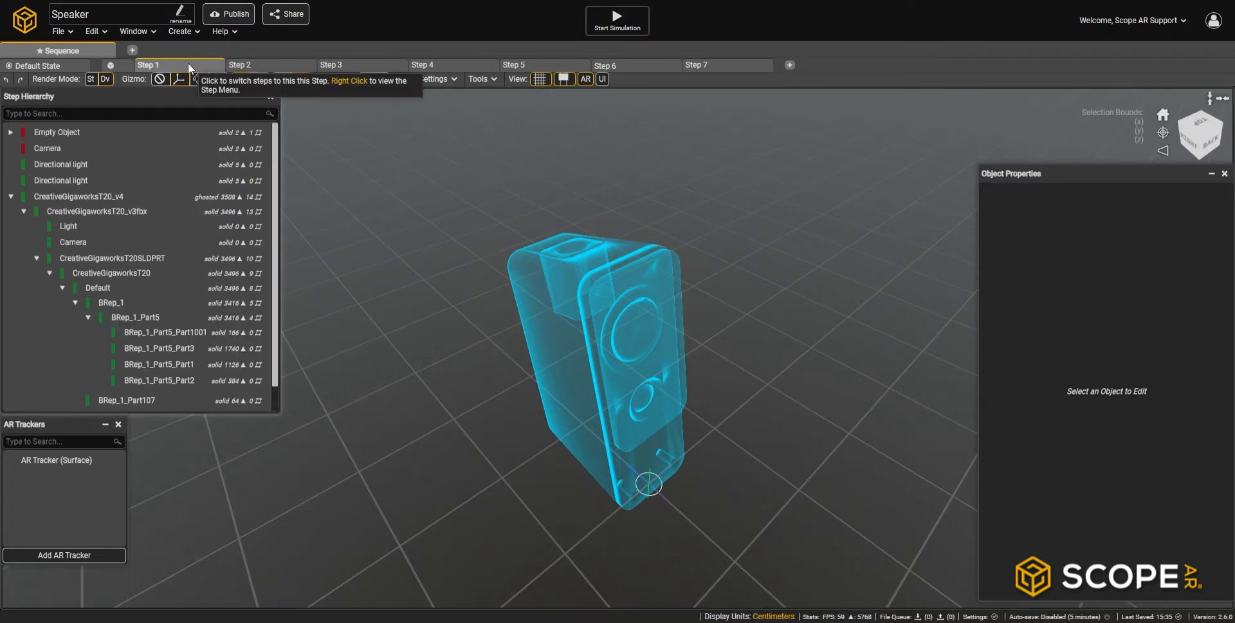
left_click(268, 65)
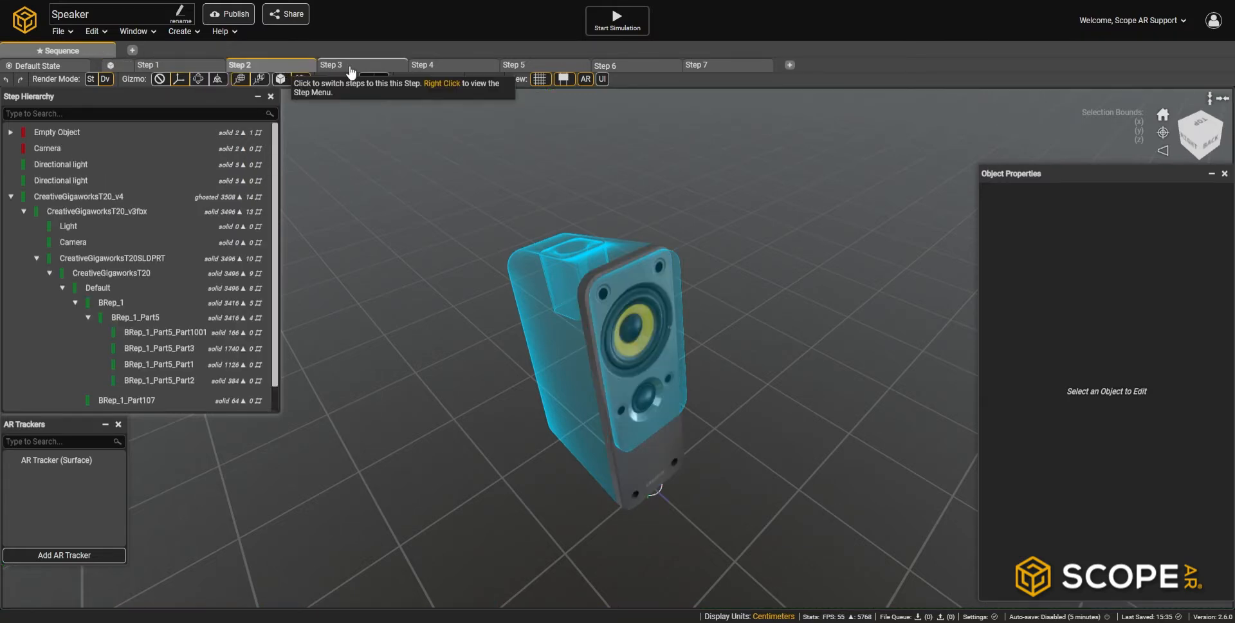
left_click(330, 64)
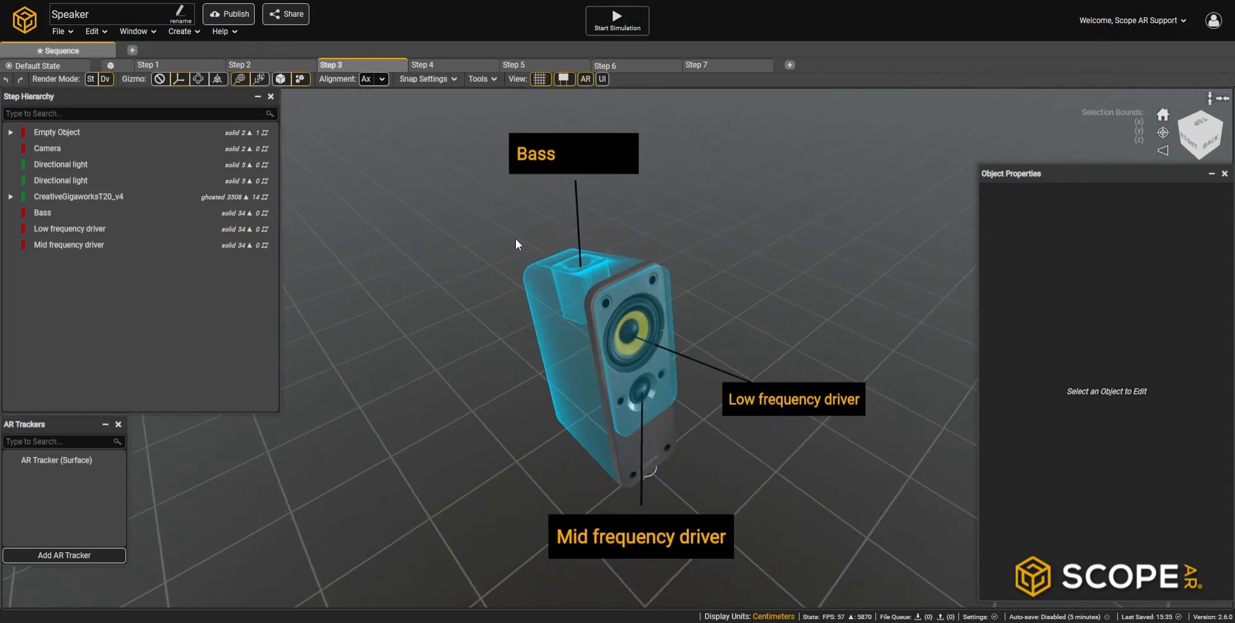
left_click(117, 65)
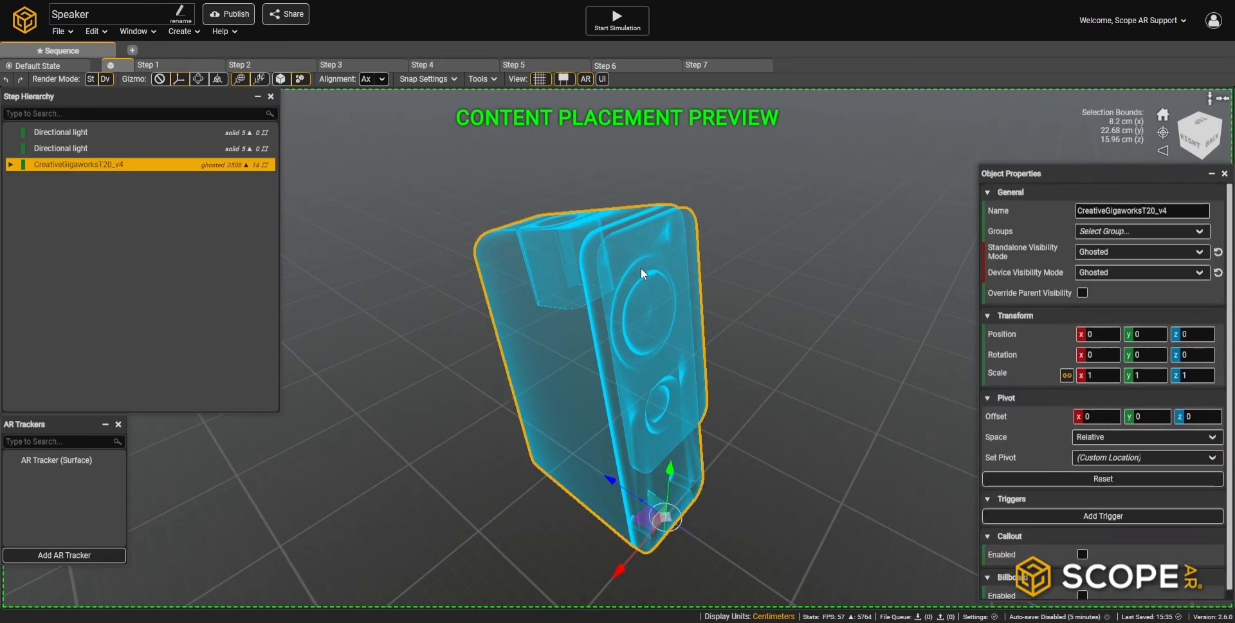
Step: Create an object tracker from the three selected BRep_1_Part5 speaker parts
left_click(10, 163)
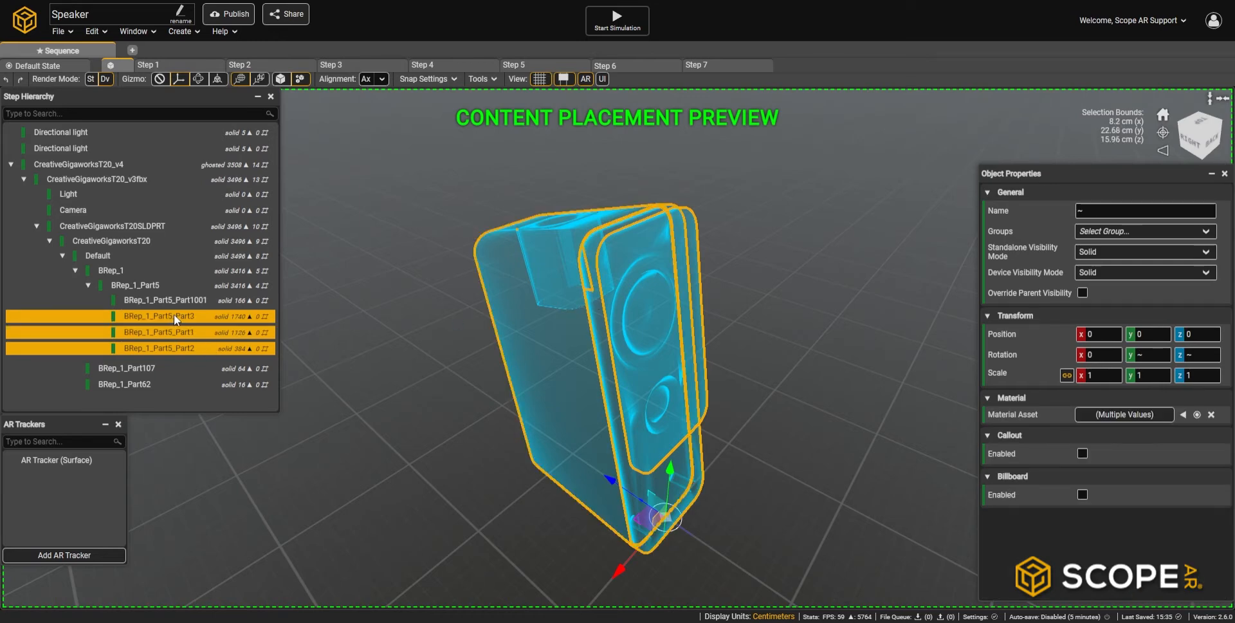
right_click(173, 319)
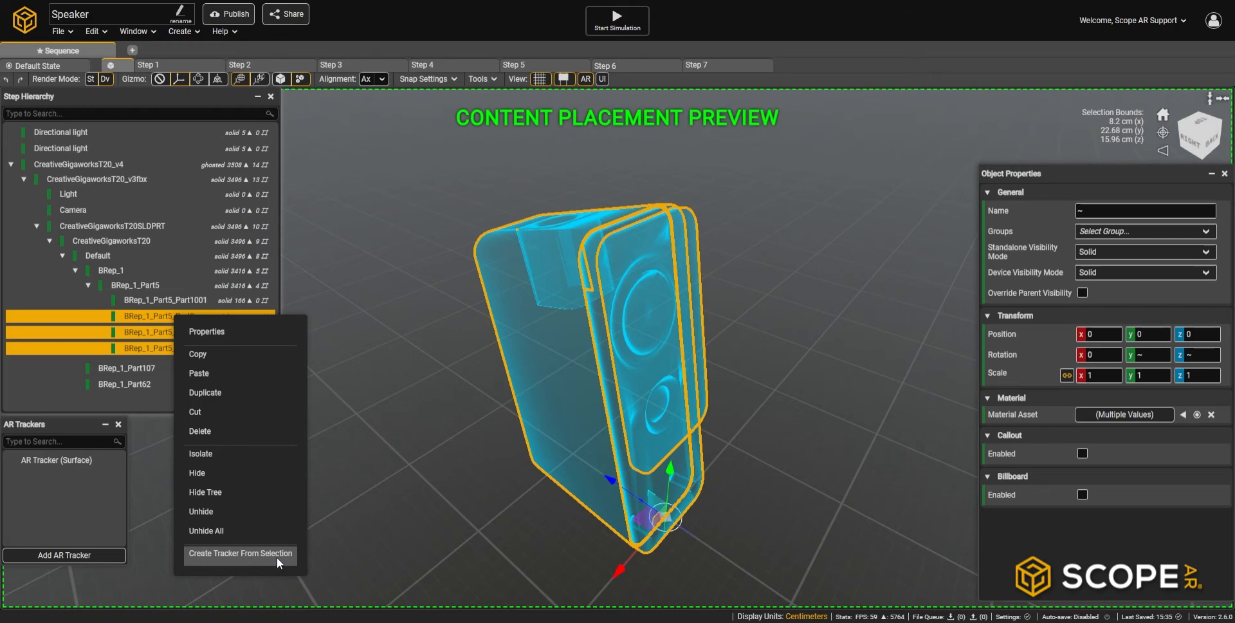
left_click(241, 553)
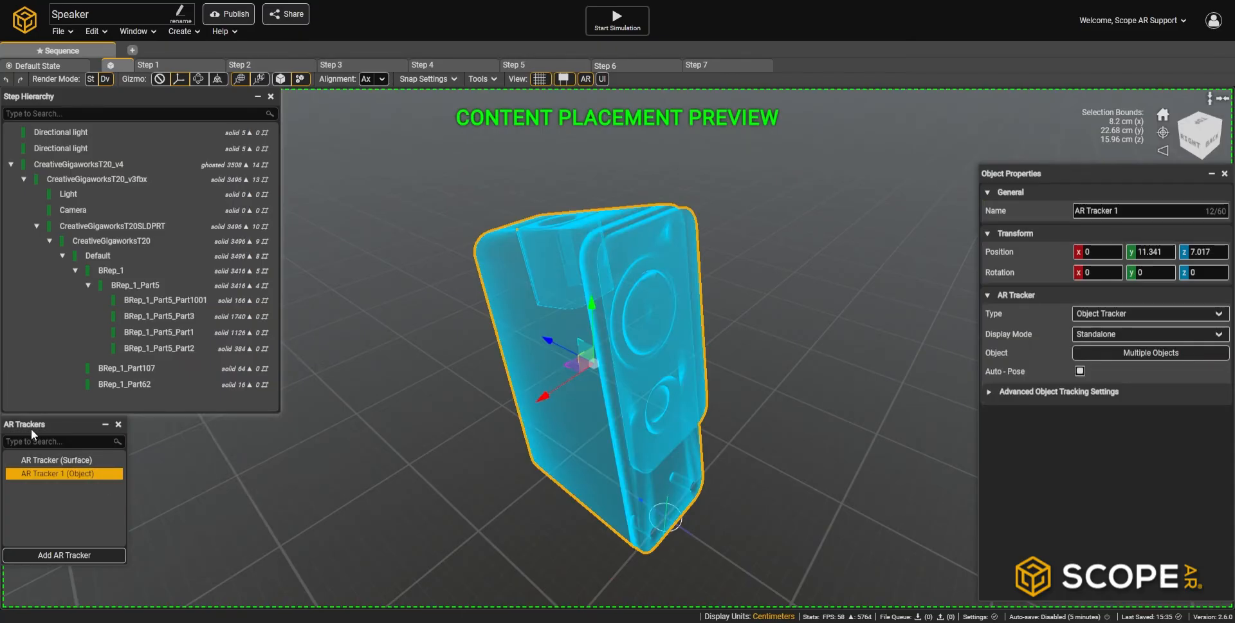
mouse_move(55, 474)
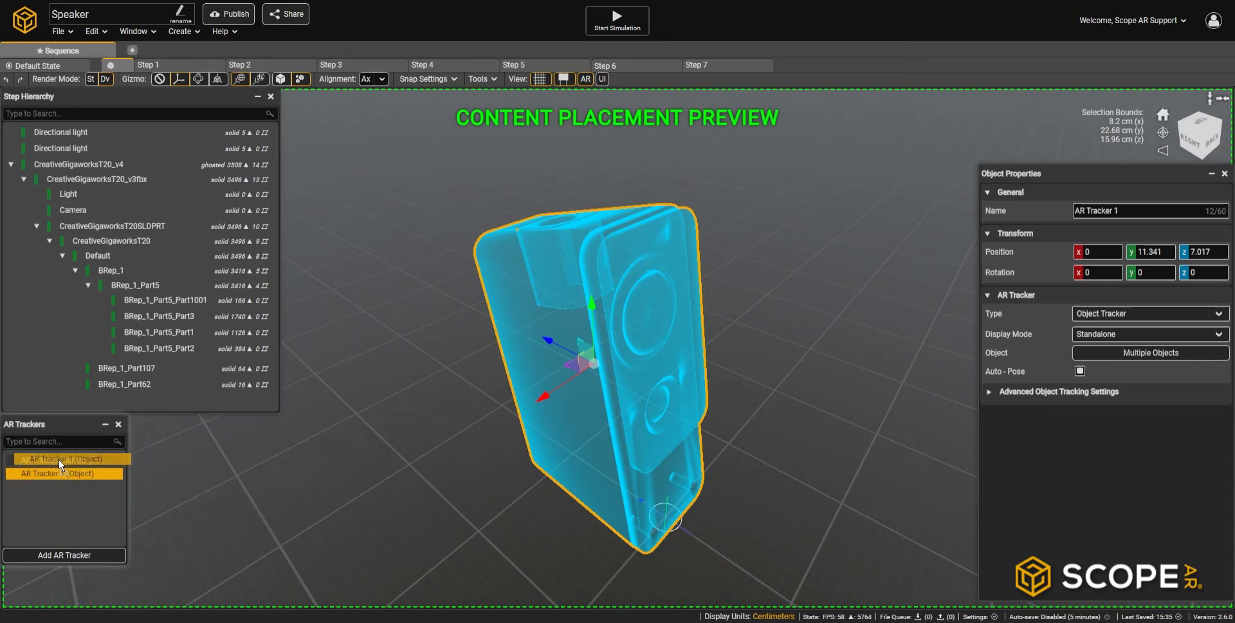
mouse_move(65, 473)
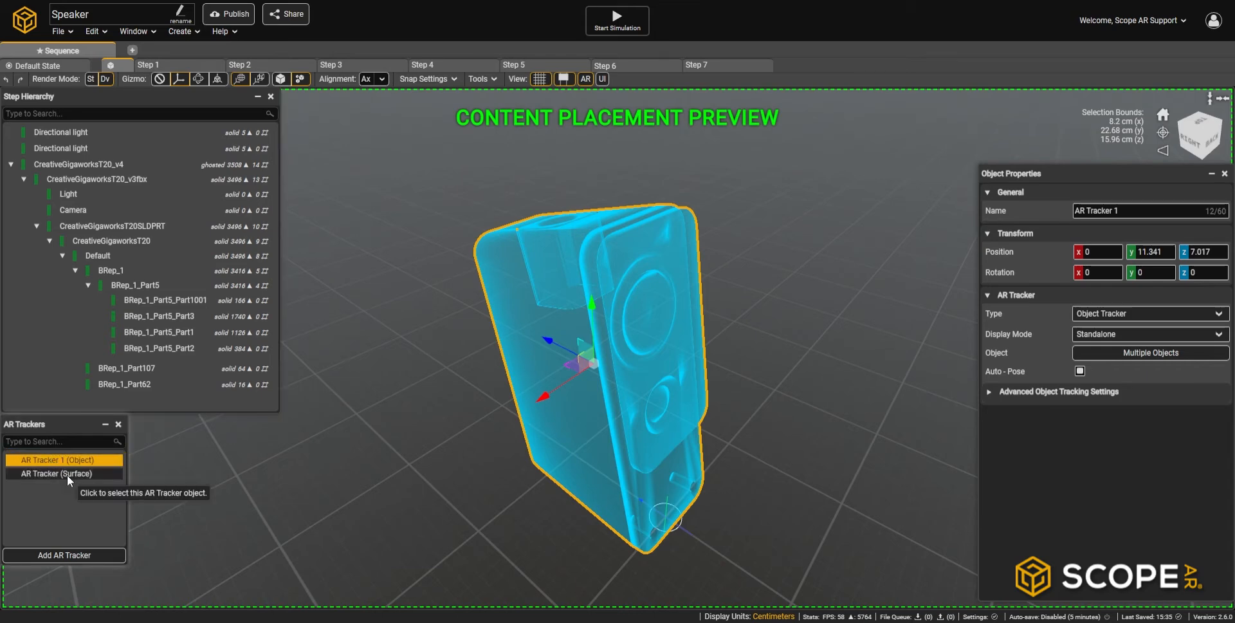
Step: Delete the old AR Tracker (Surface), leaving only the object tracker
right_click(63, 473)
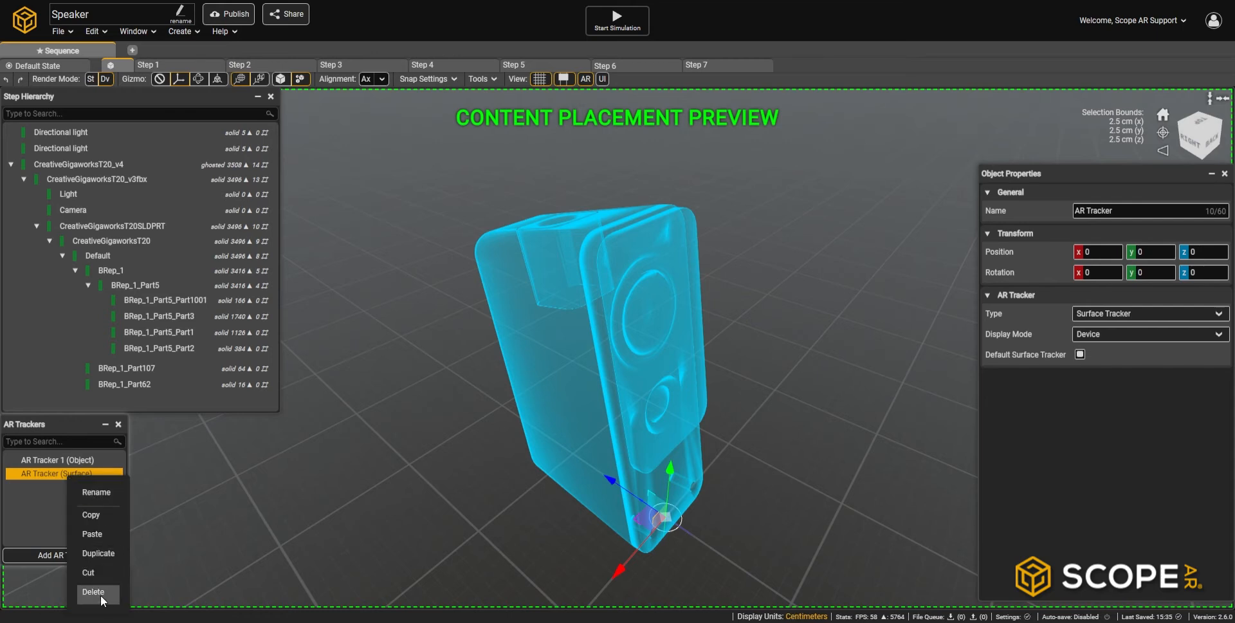
left_click(63, 459)
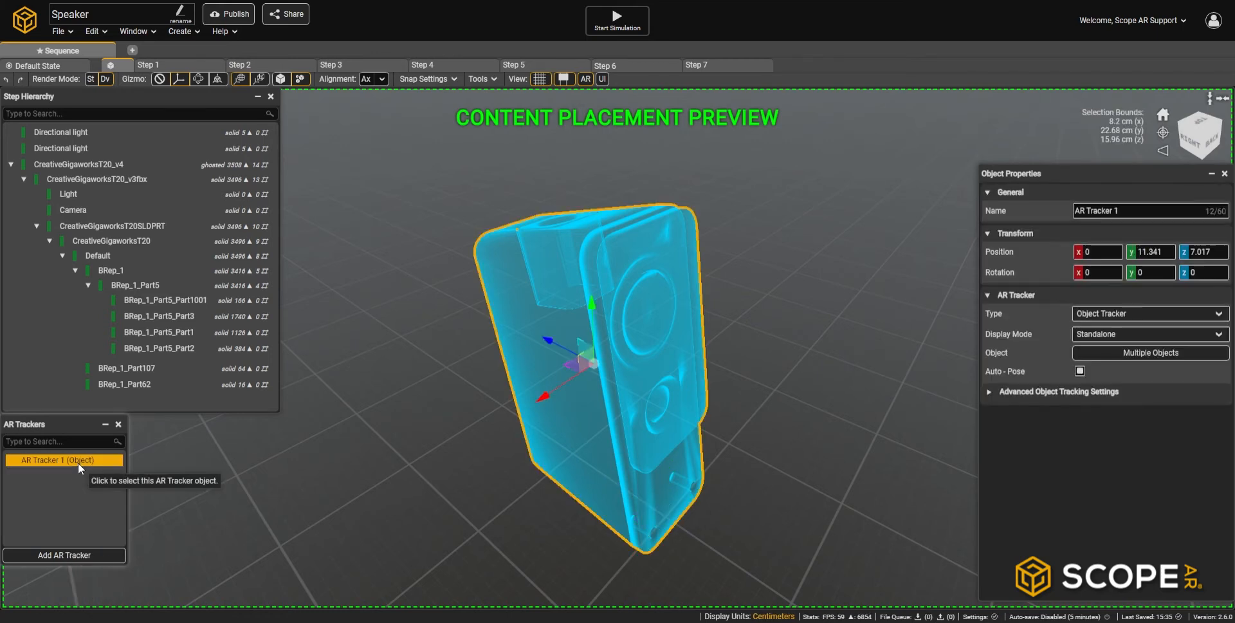
mouse_move(1074, 400)
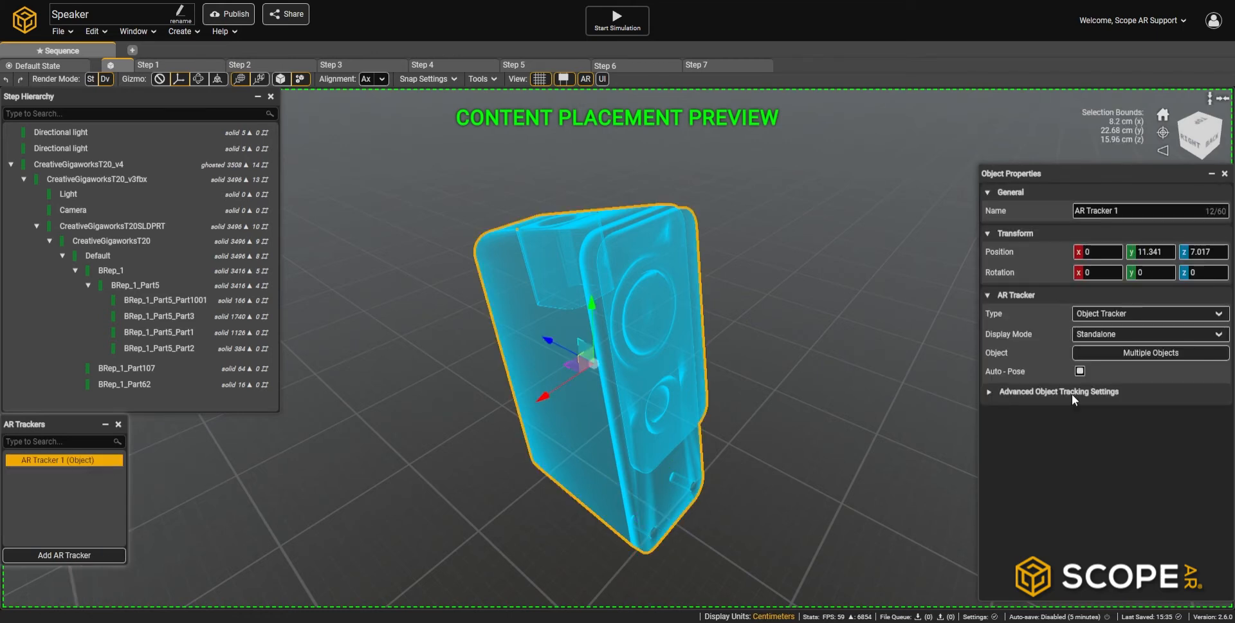
Step: Set the object tracker's Display Mode to Device and turn off Auto-Pose
left_click(1148, 333)
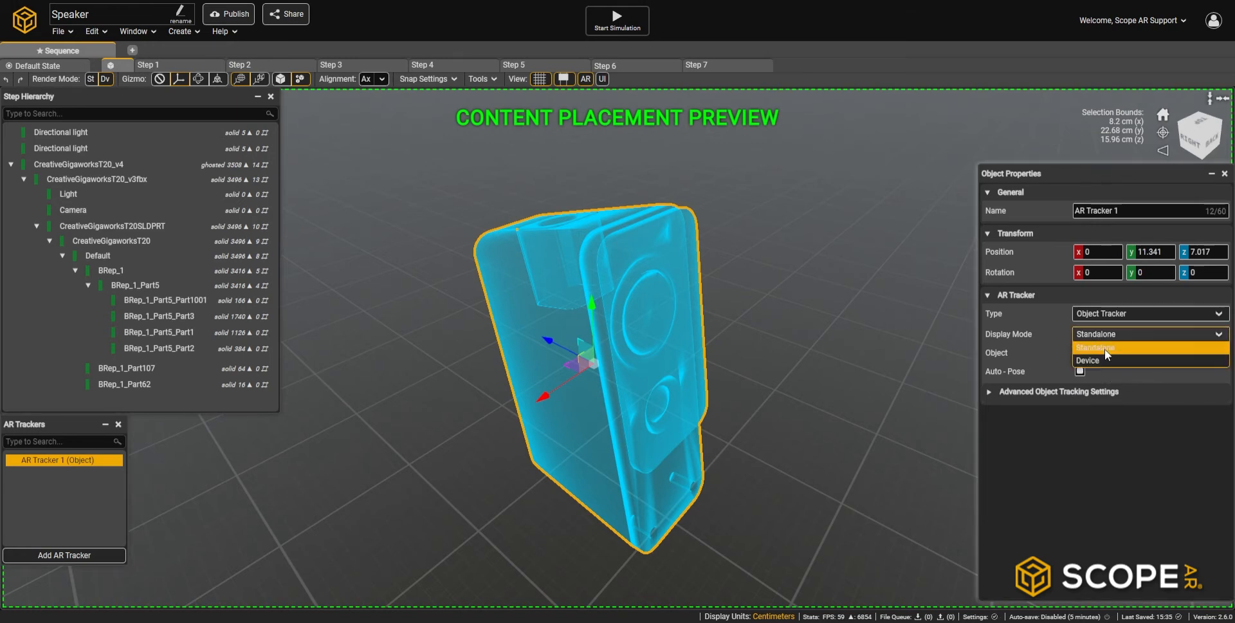
left_click(1088, 360)
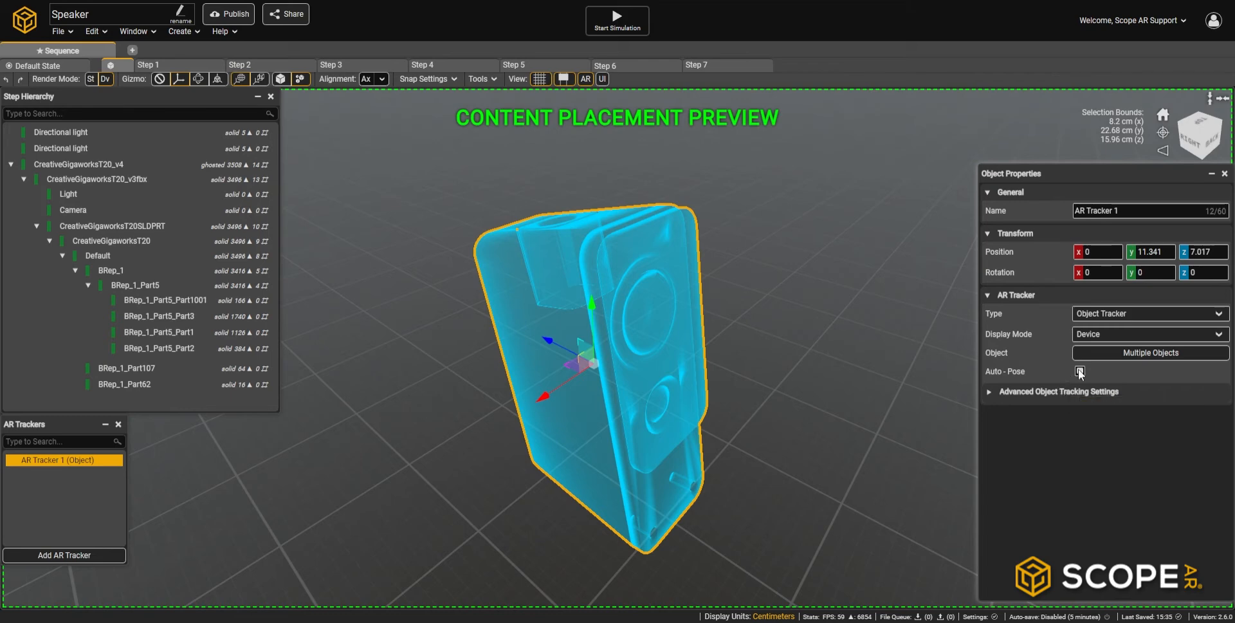
left_click(1079, 371)
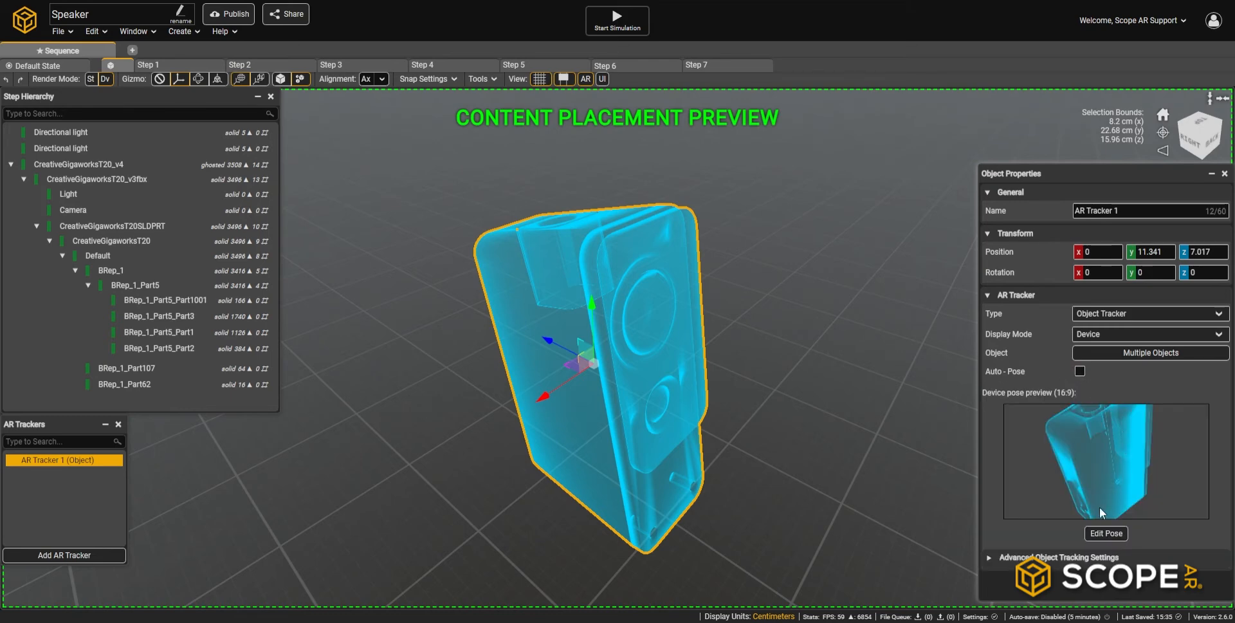
Step: Apply a custom device camera pose via Edit Pose and publish the speaker scenario
left_click(1105, 532)
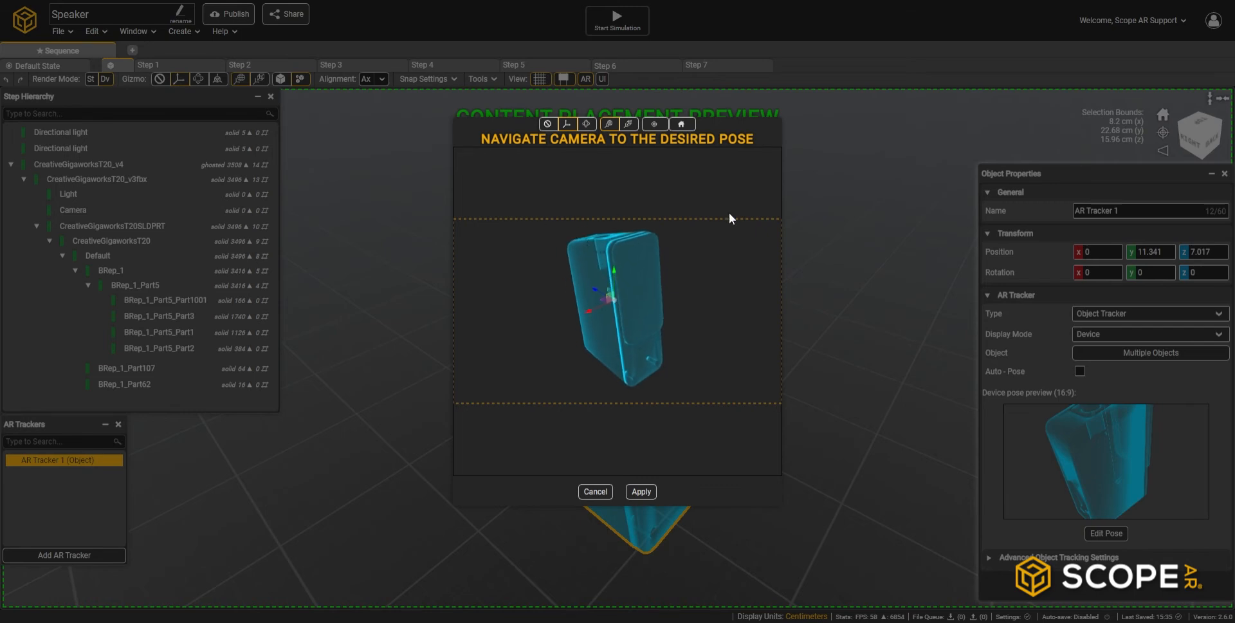
left_click(641, 492)
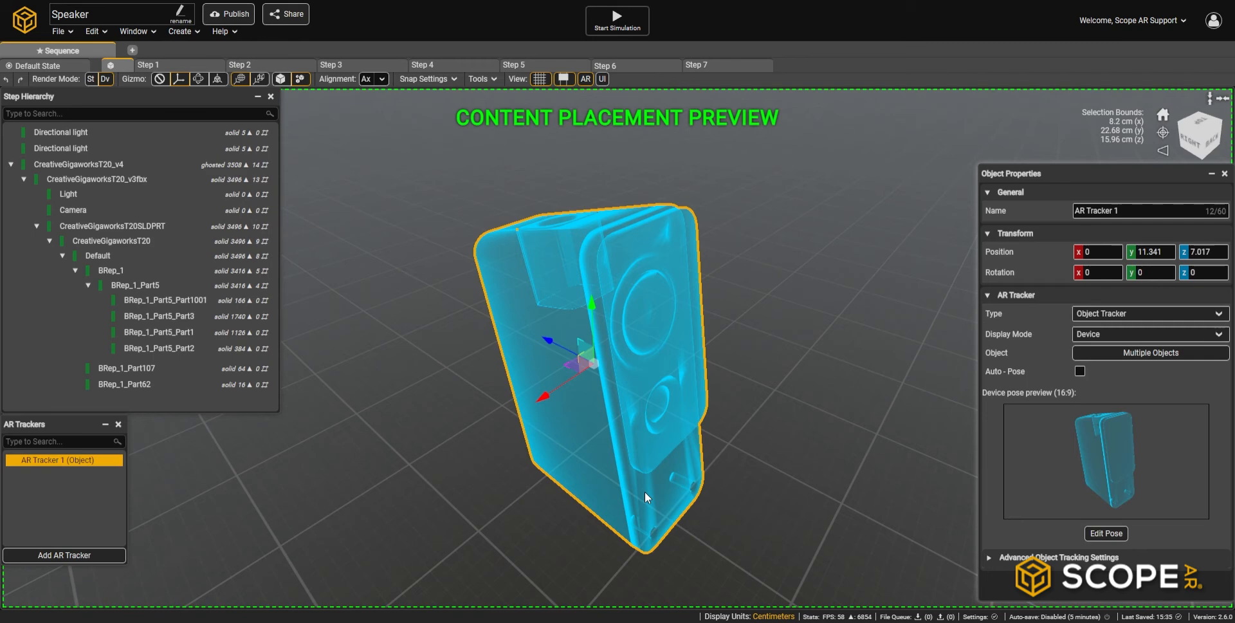
mouse_move(320, 280)
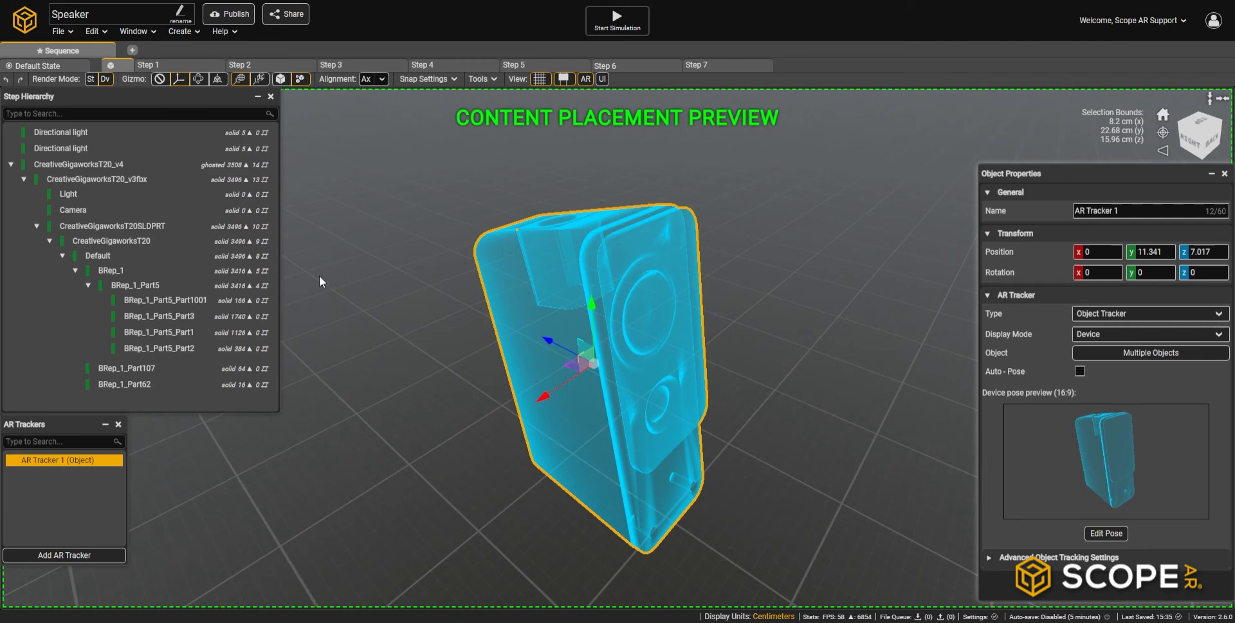
mouse_move(228, 13)
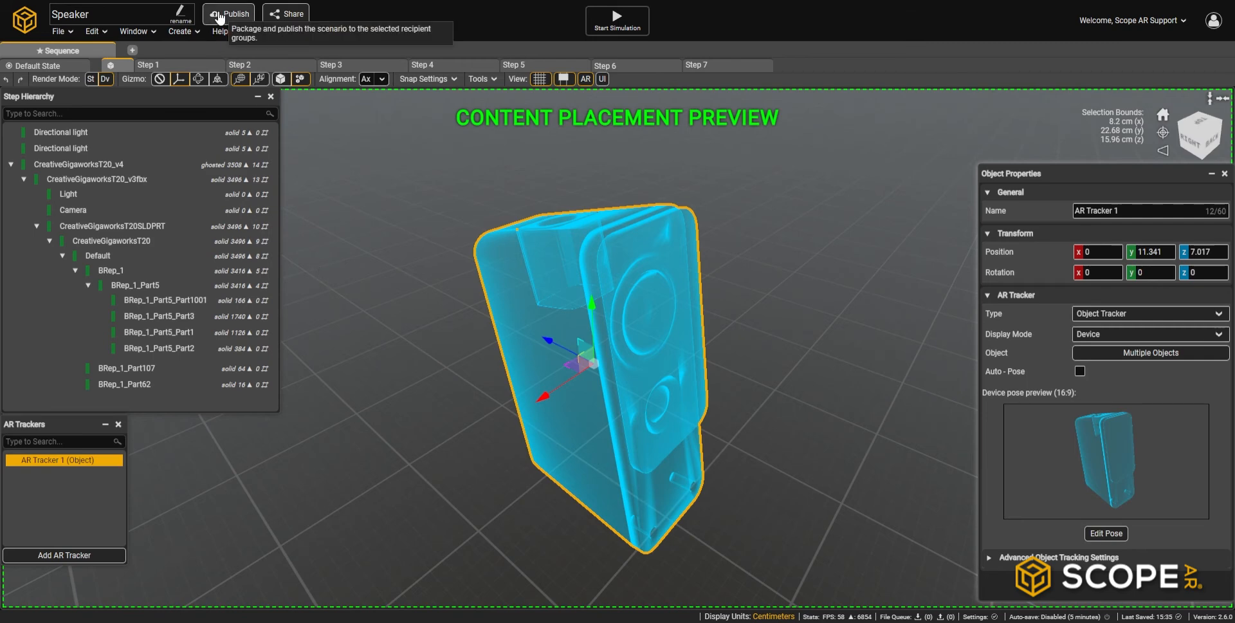
left_click(616, 21)
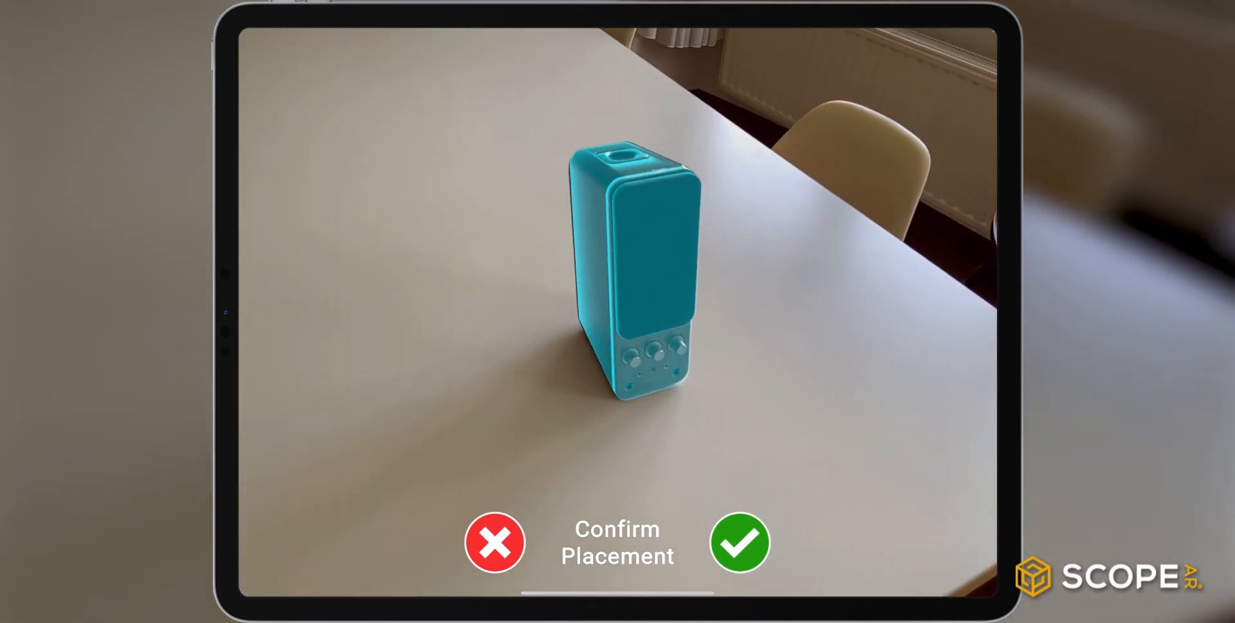
Step: Confirm the overlay's placement on the real speaker and advance past the labelled-driver steps
left_click(738, 543)
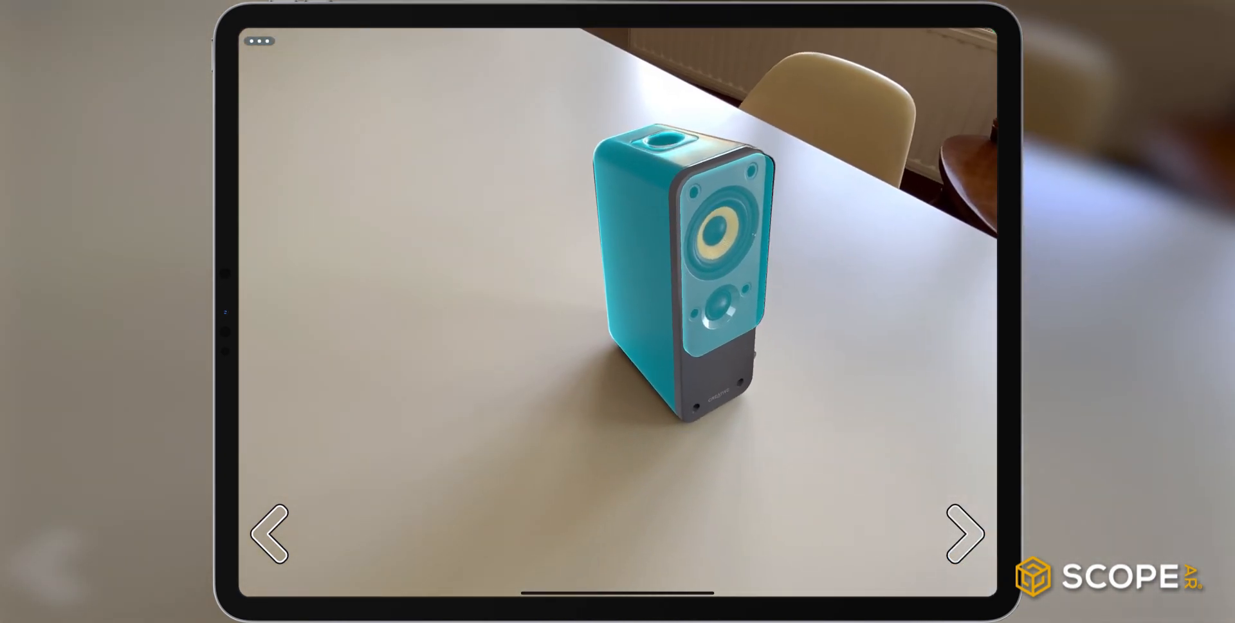
left_click(960, 533)
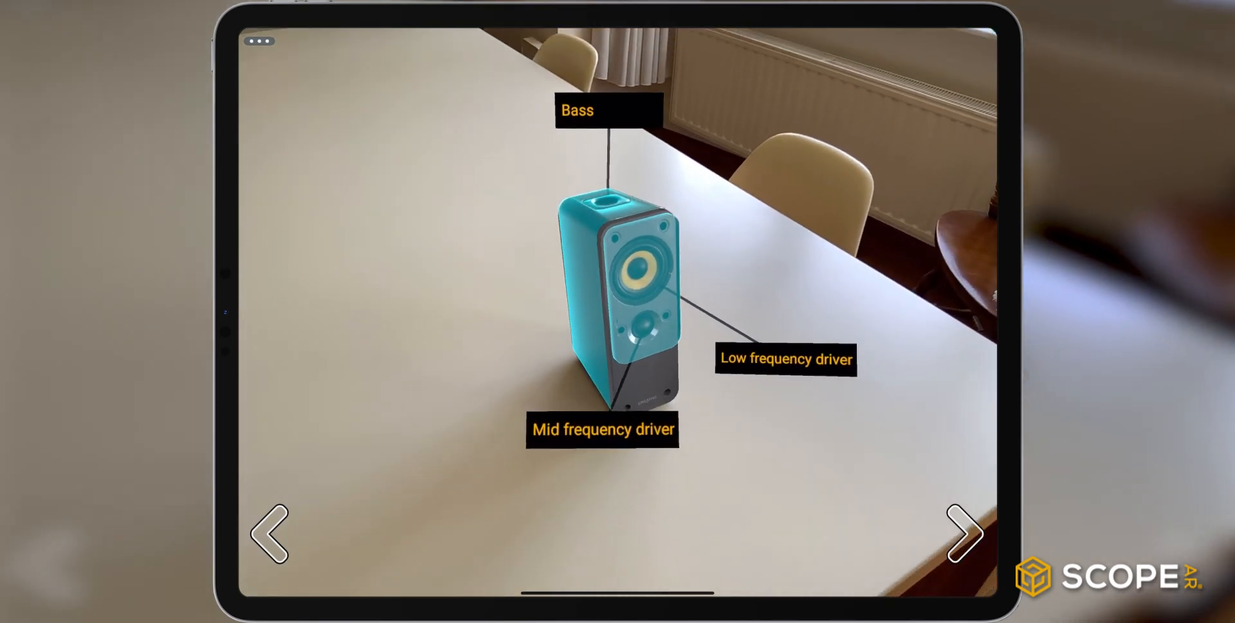
left_click(962, 532)
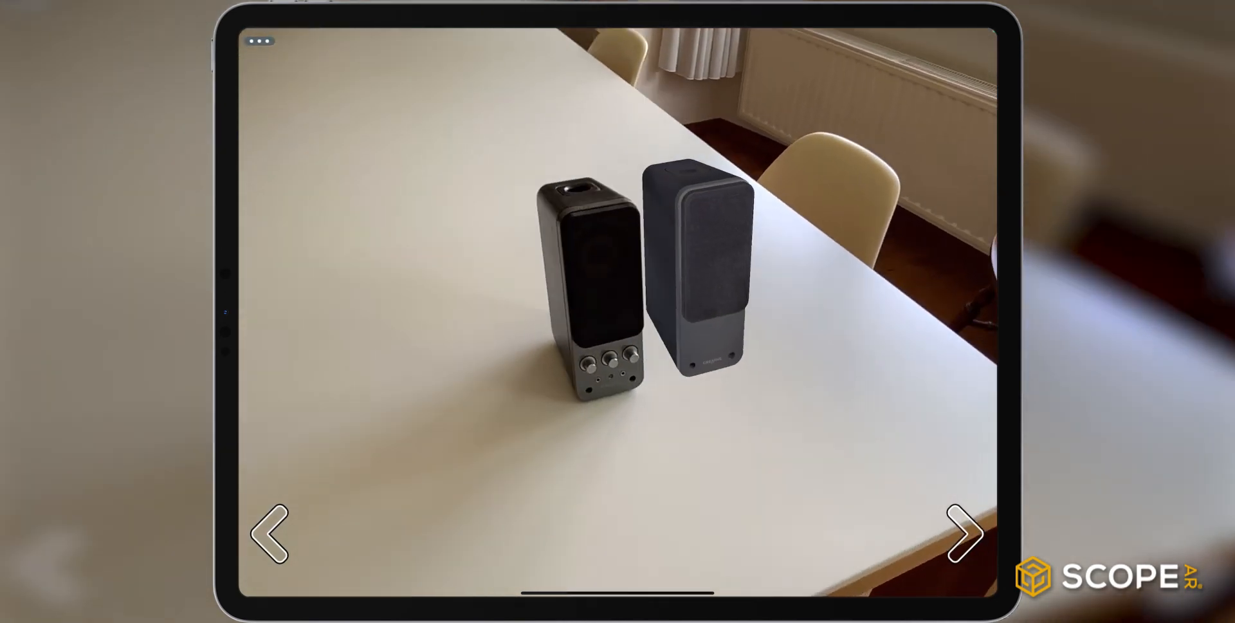